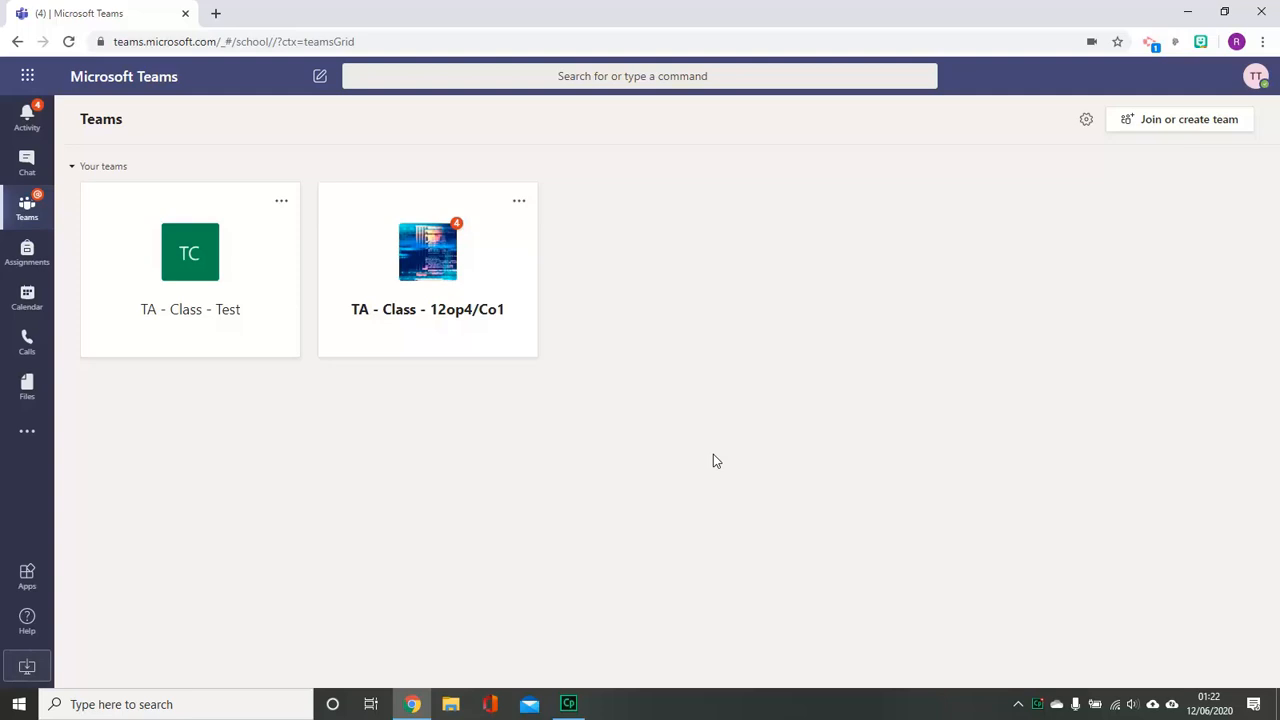
mouse_move(210, 346)
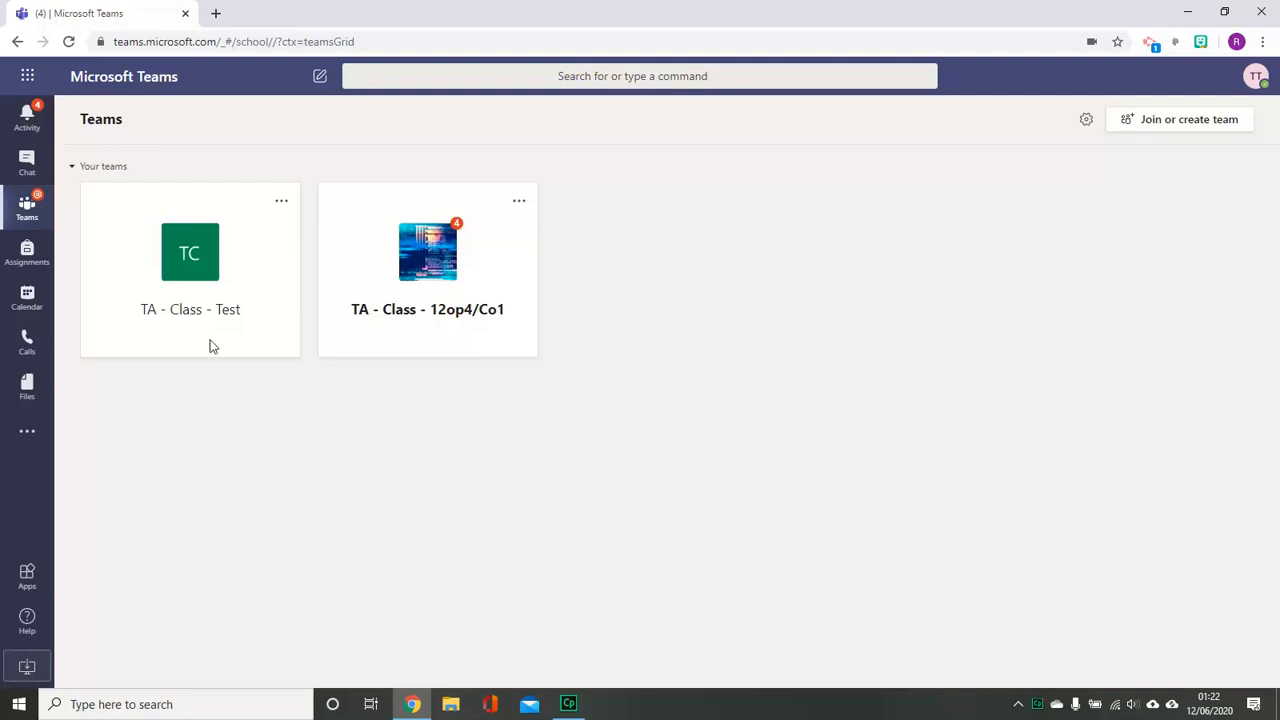
Open the TA - Class - Test team, view the Lesson 1 meeting post, then close it.
click(190, 252)
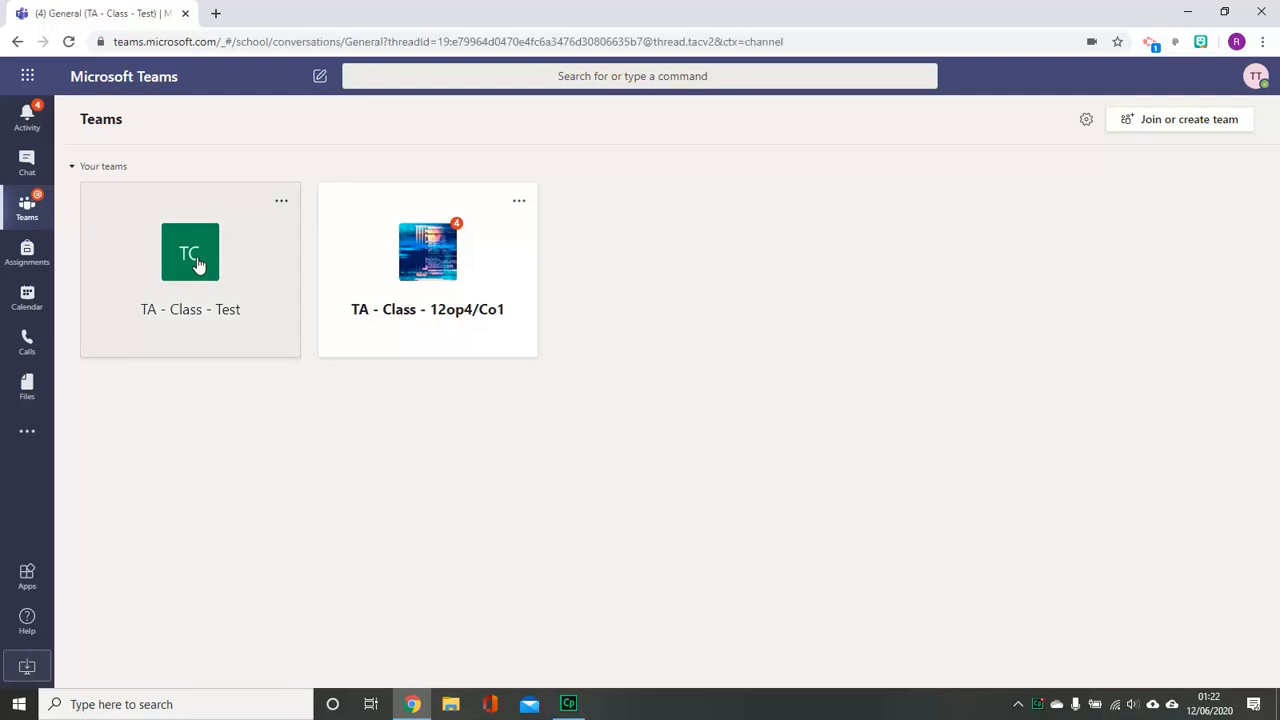
click(190, 252)
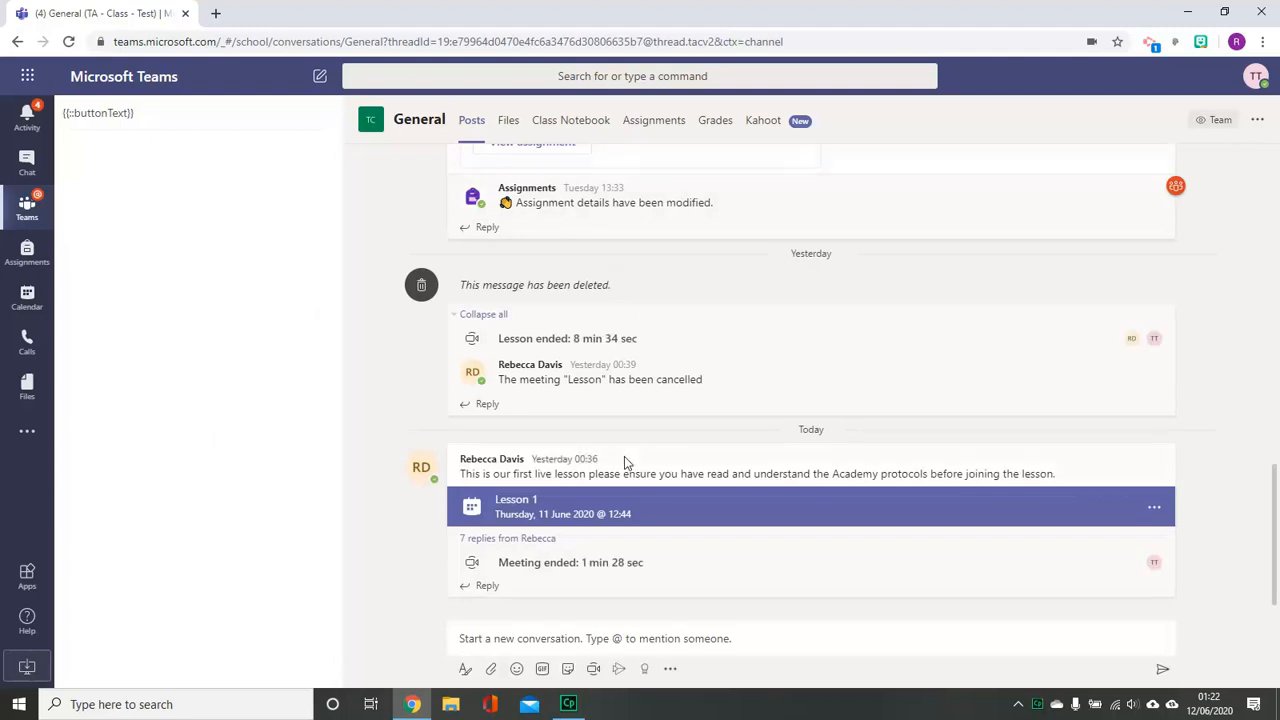
mouse_move(623, 462)
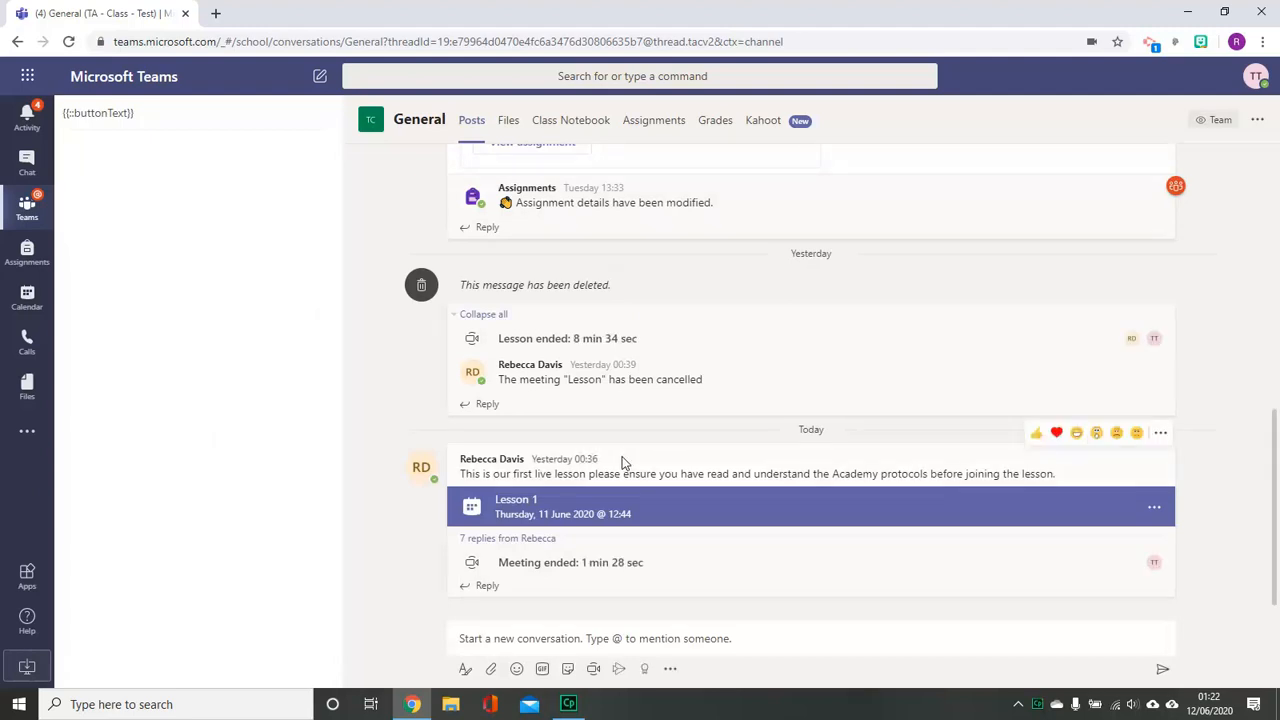
mouse_move(1021, 518)
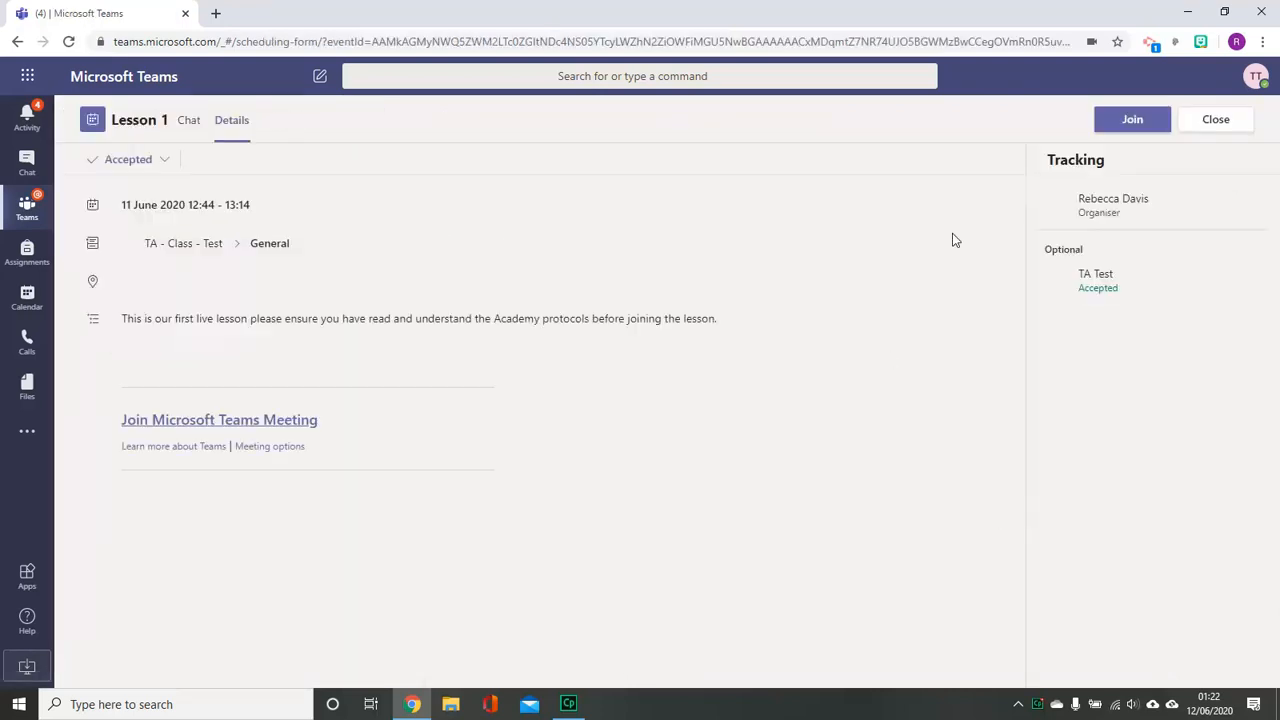
click(269, 243)
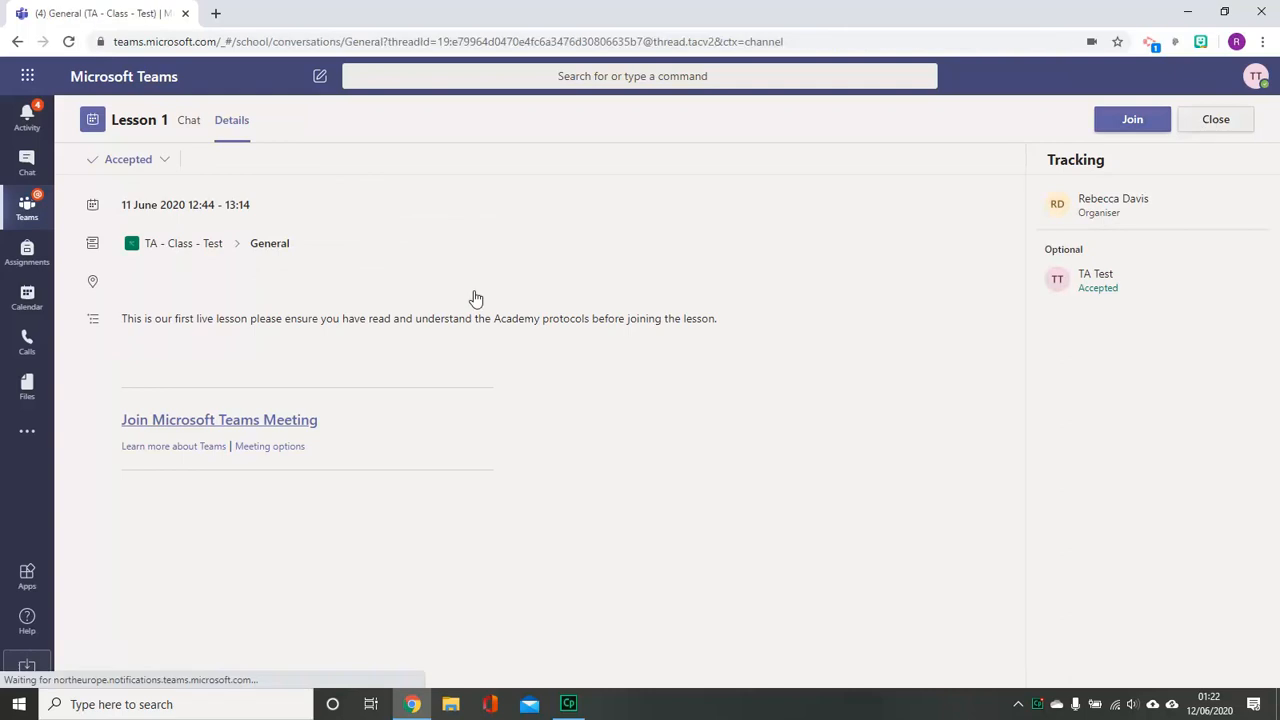
click(1215, 119)
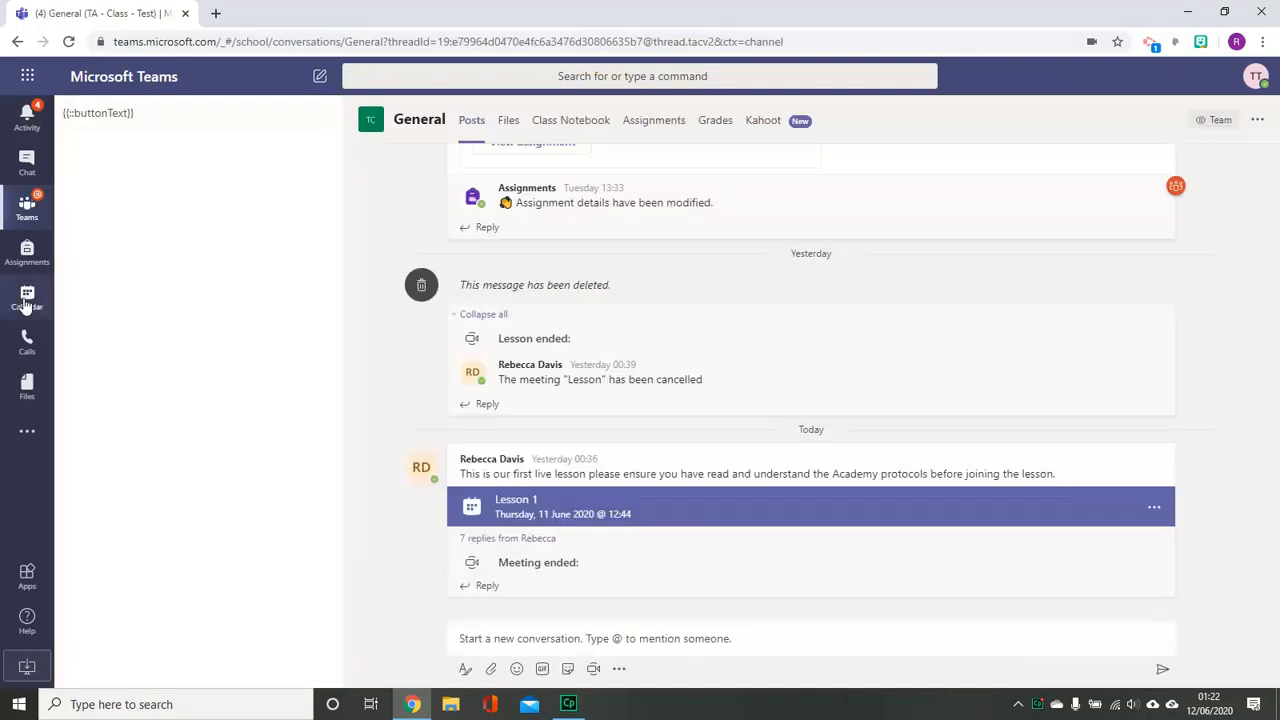
Find the Lesson 1 event (11 June, 12:44–13:14) in the Calendar week view.
click(27, 293)
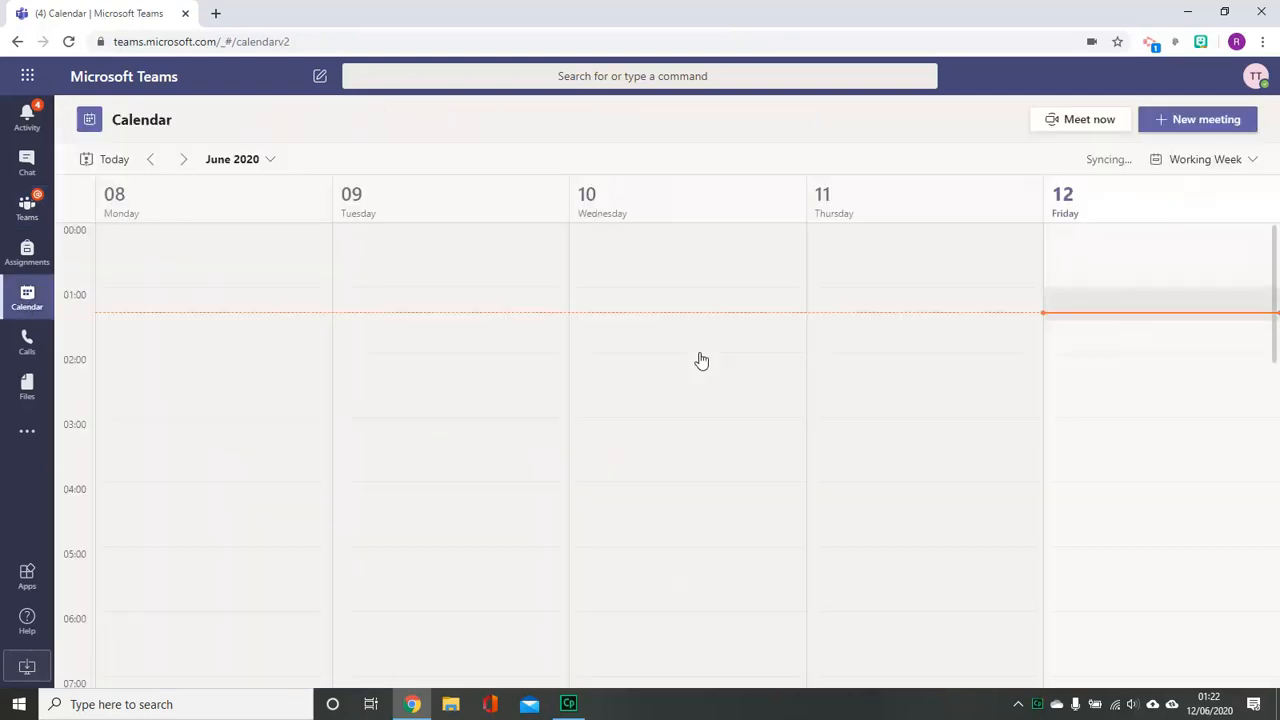
scroll(up, 3)
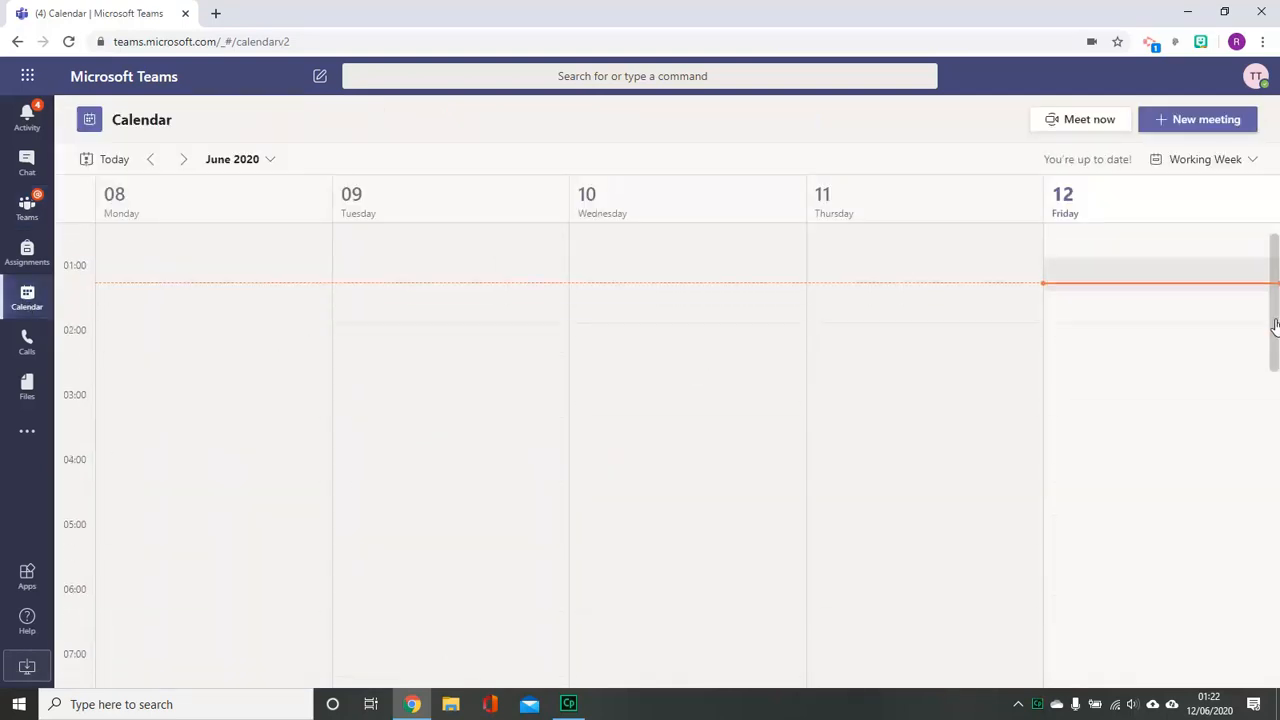
scroll(down, 3)
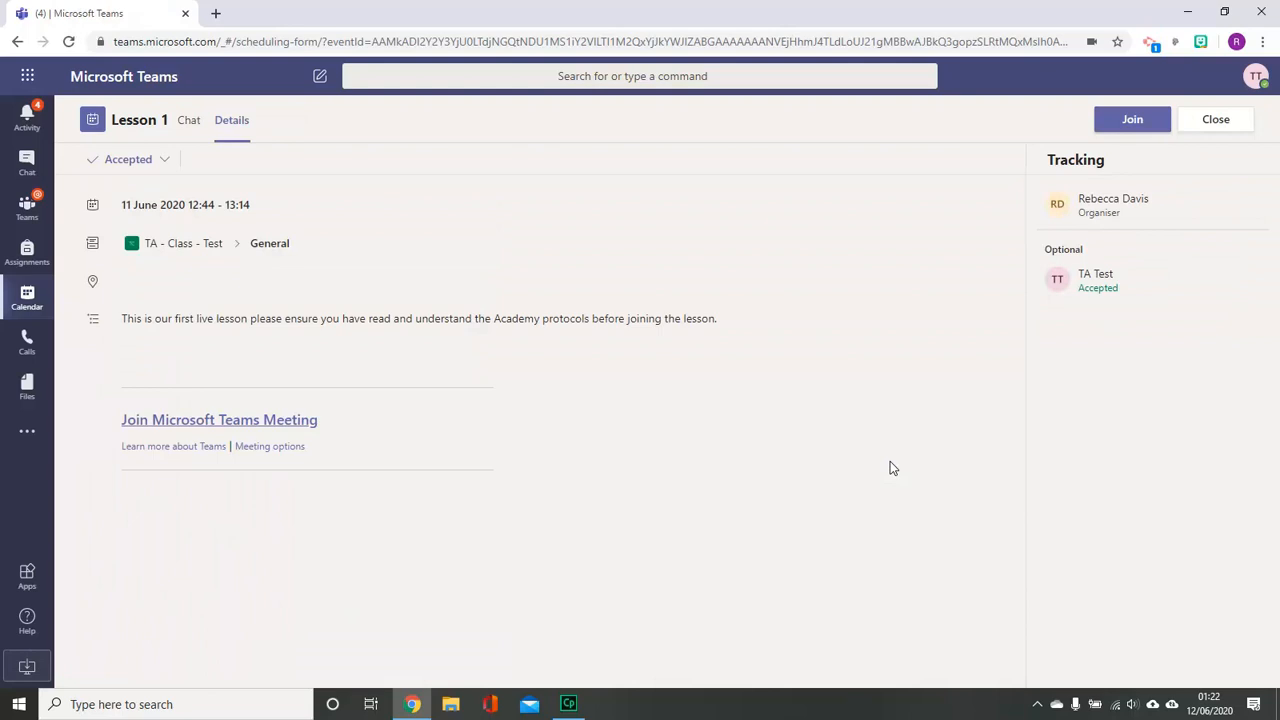
mouse_move(535, 335)
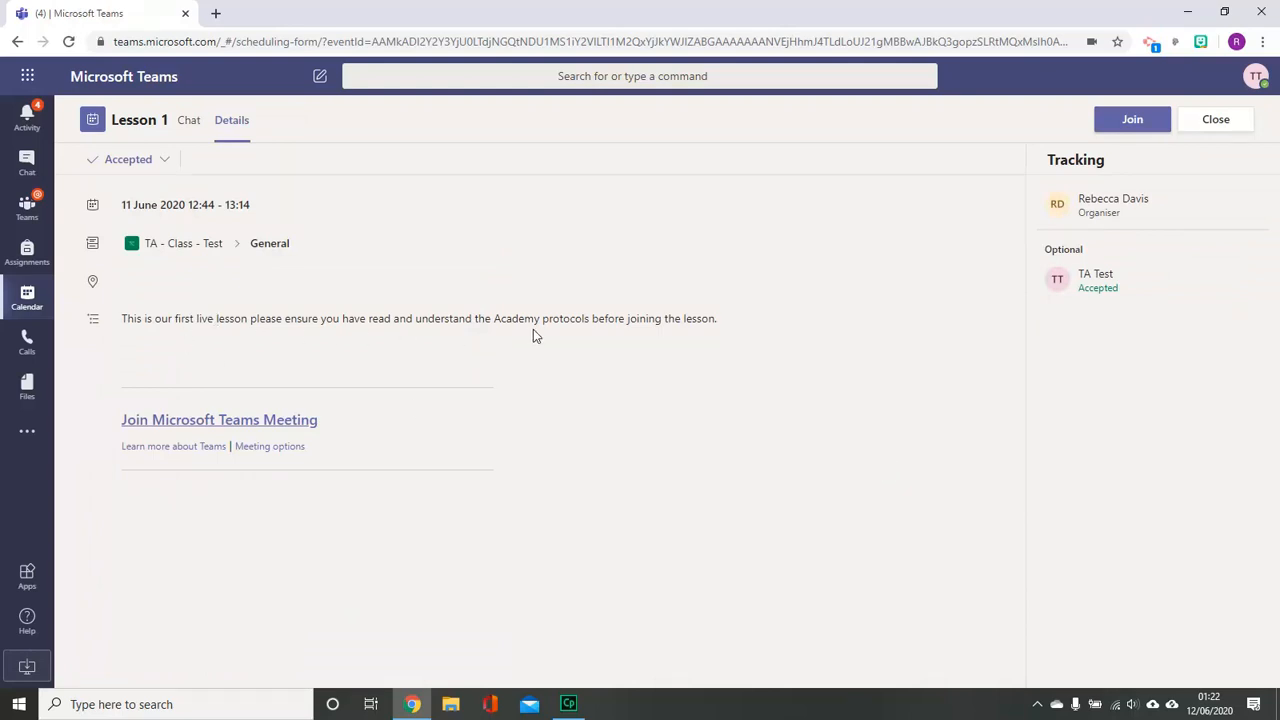
mouse_move(1040, 213)
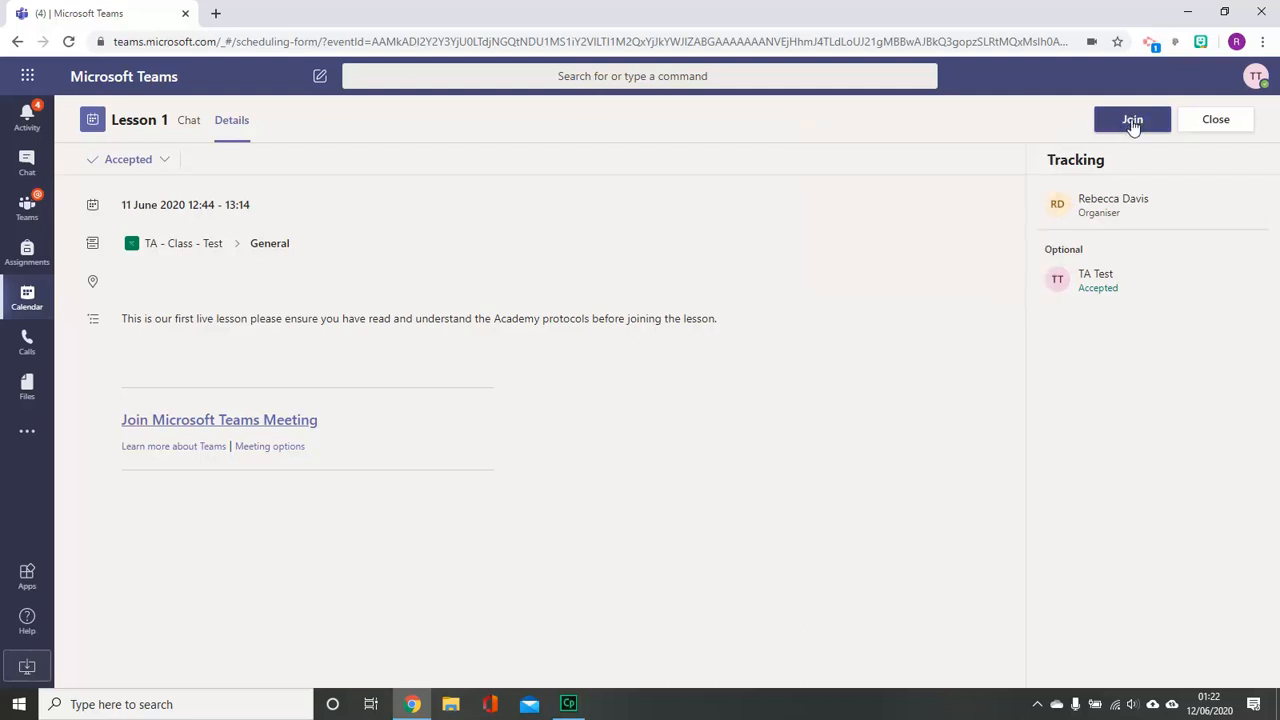
Start joining Lesson 1 to reach the pre-join screen with camera off, mic on.
click(1132, 119)
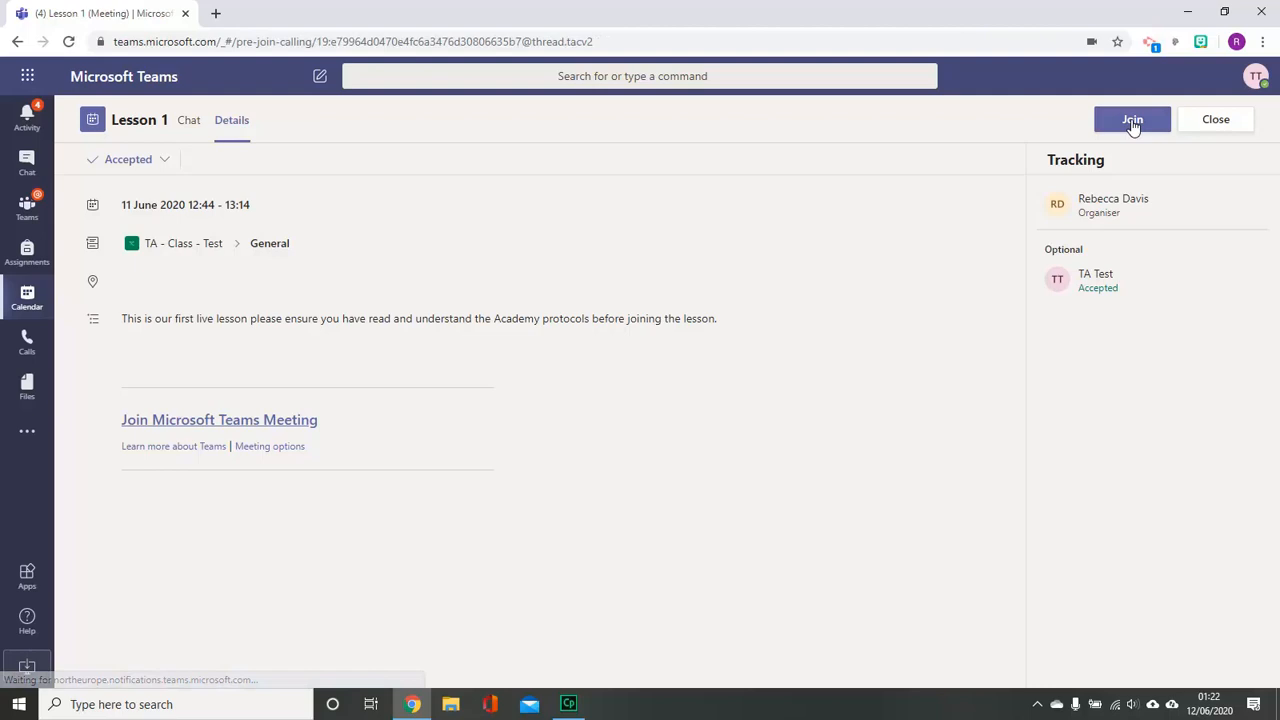
click(1131, 119)
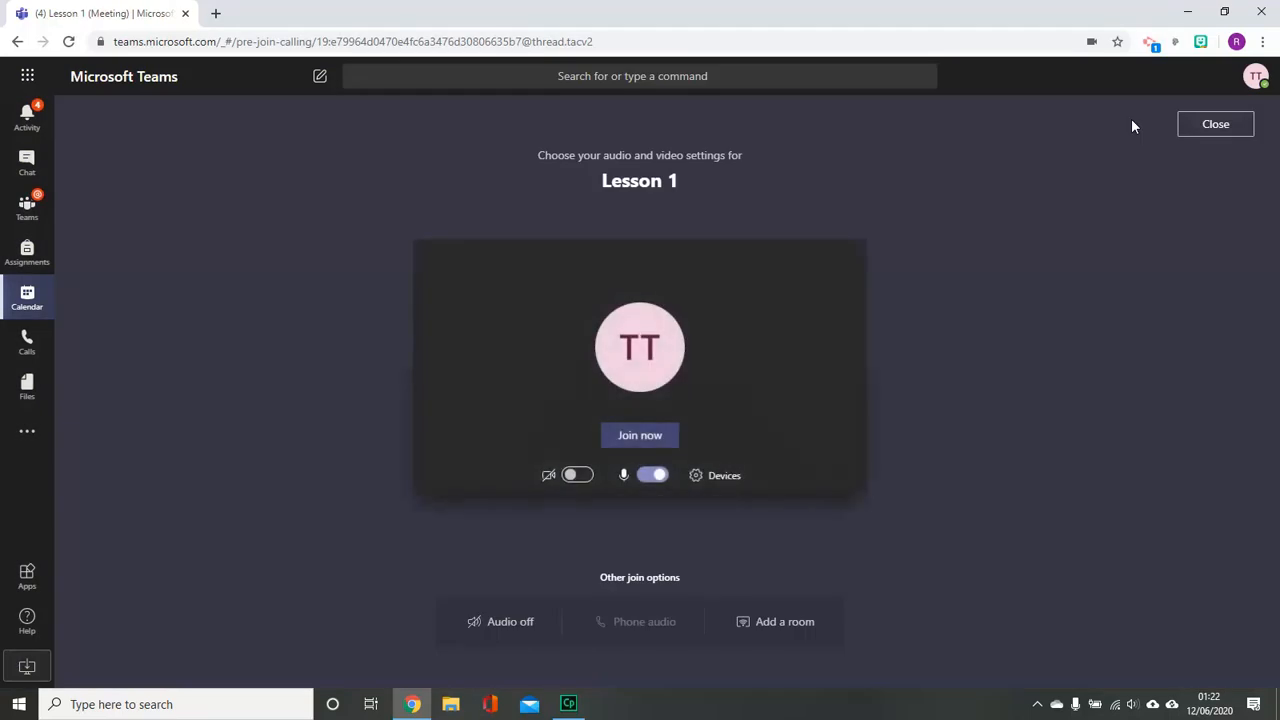
mouse_move(941, 358)
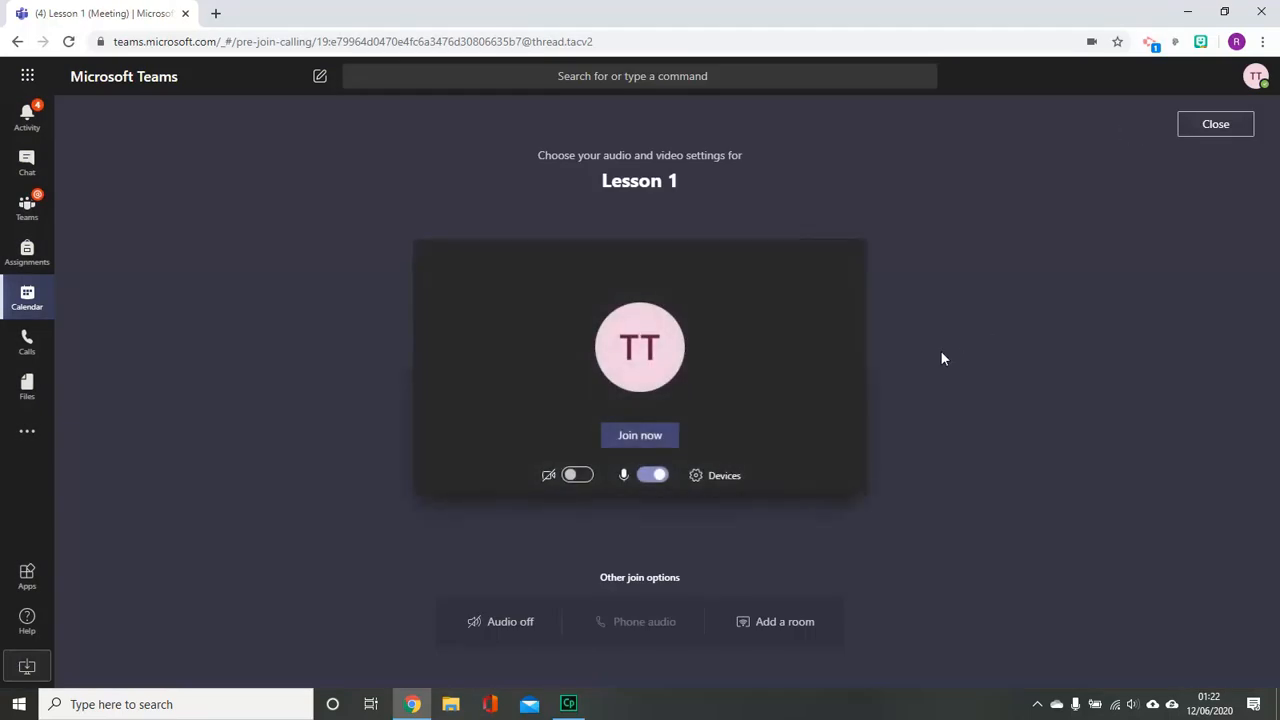
mouse_move(571, 501)
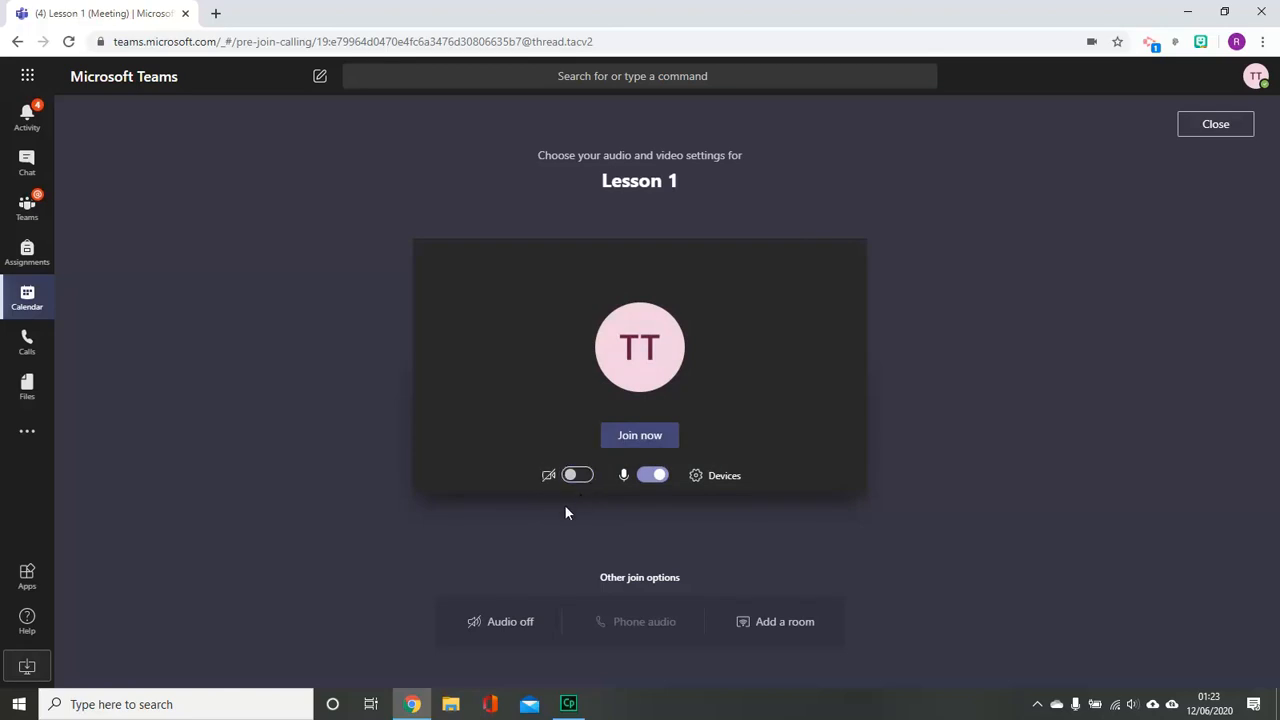
mouse_move(654, 500)
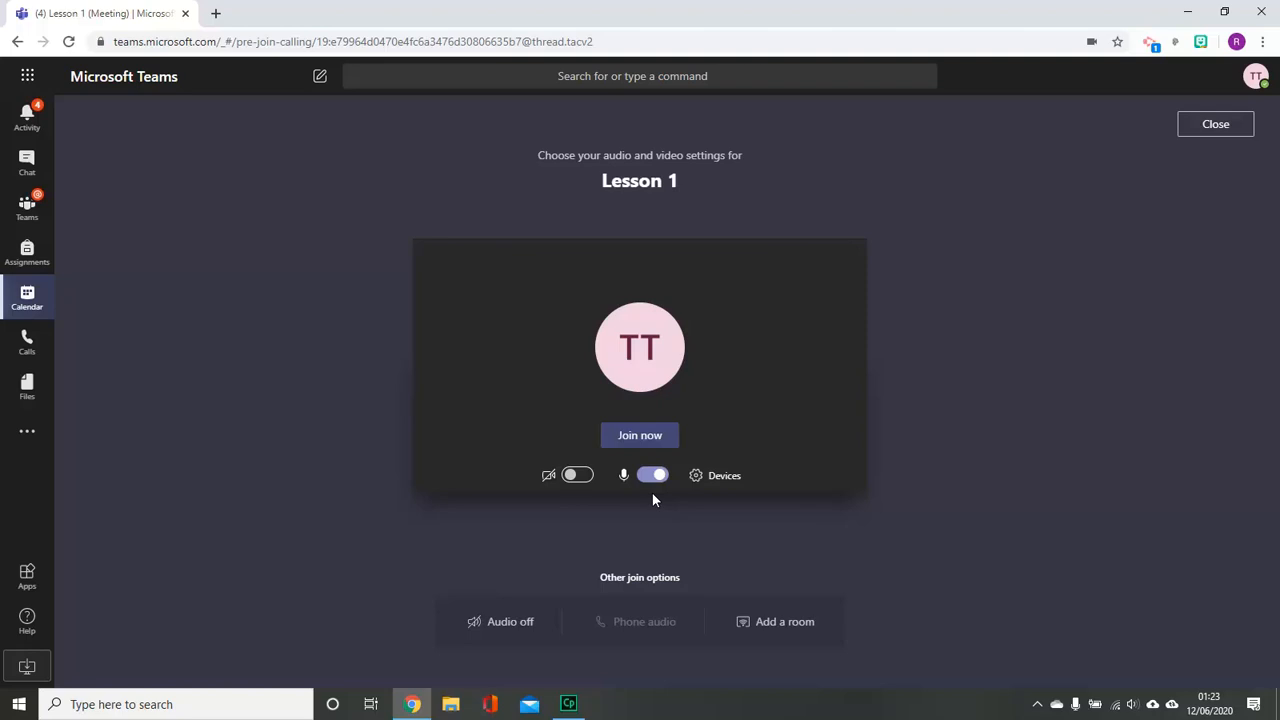
mouse_move(658, 440)
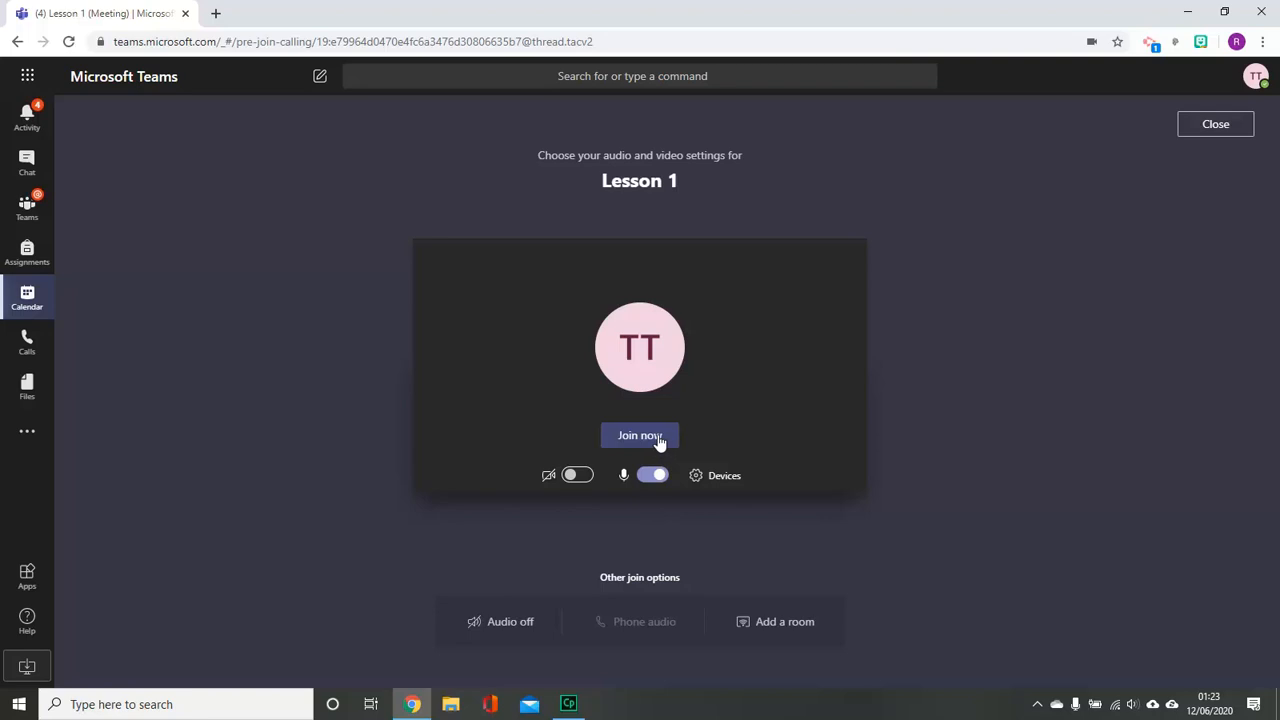
Enter Lesson 1 with camera off and mic on, raise your hand, and open the chat.
click(639, 435)
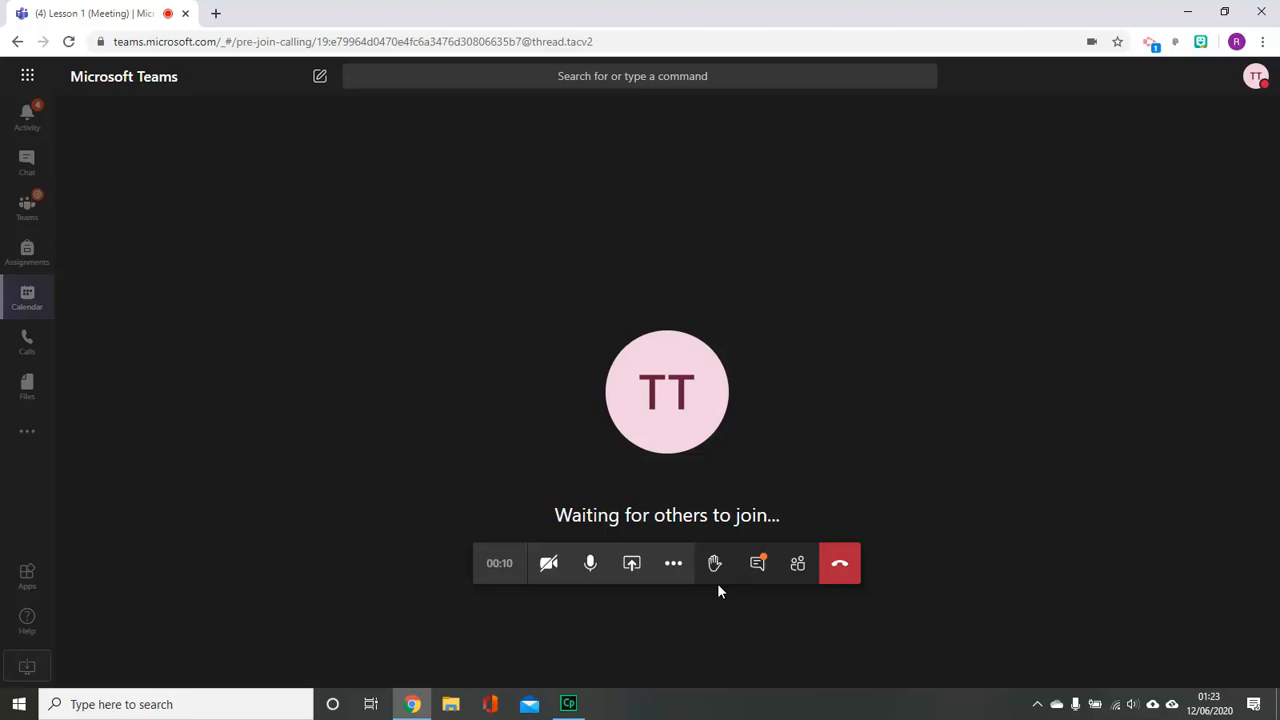
mouse_move(714, 563)
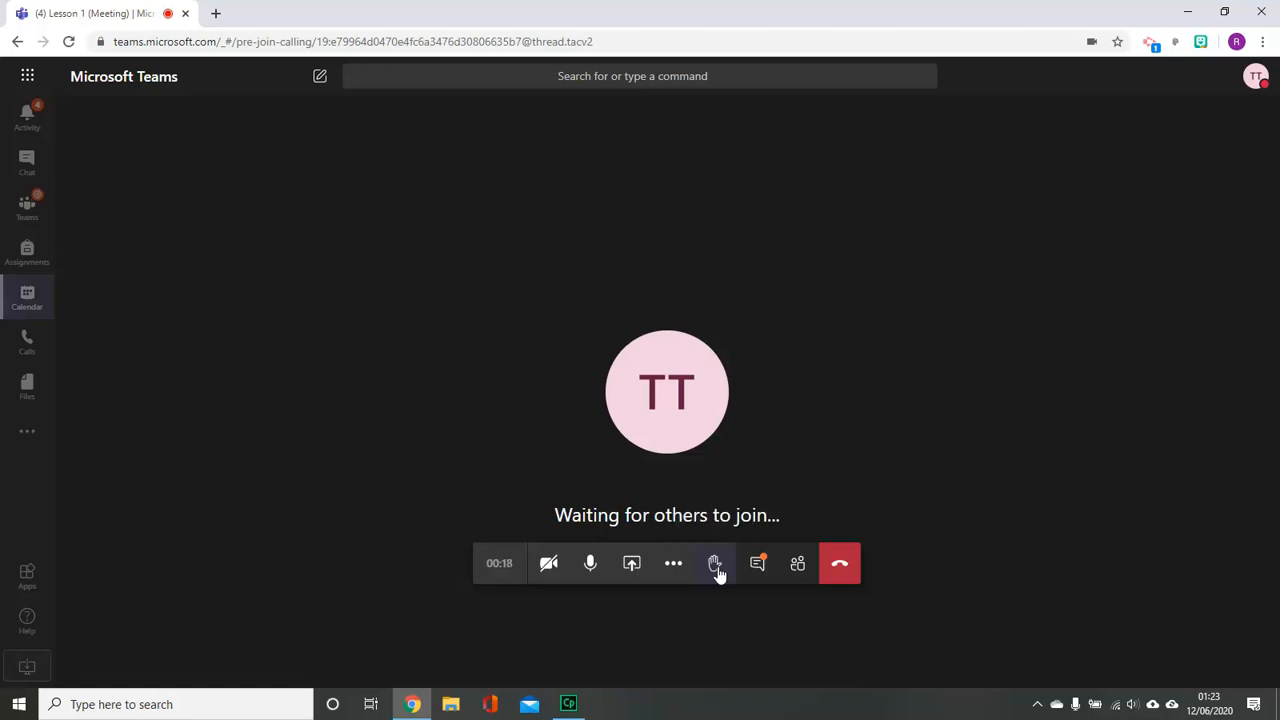
click(714, 563)
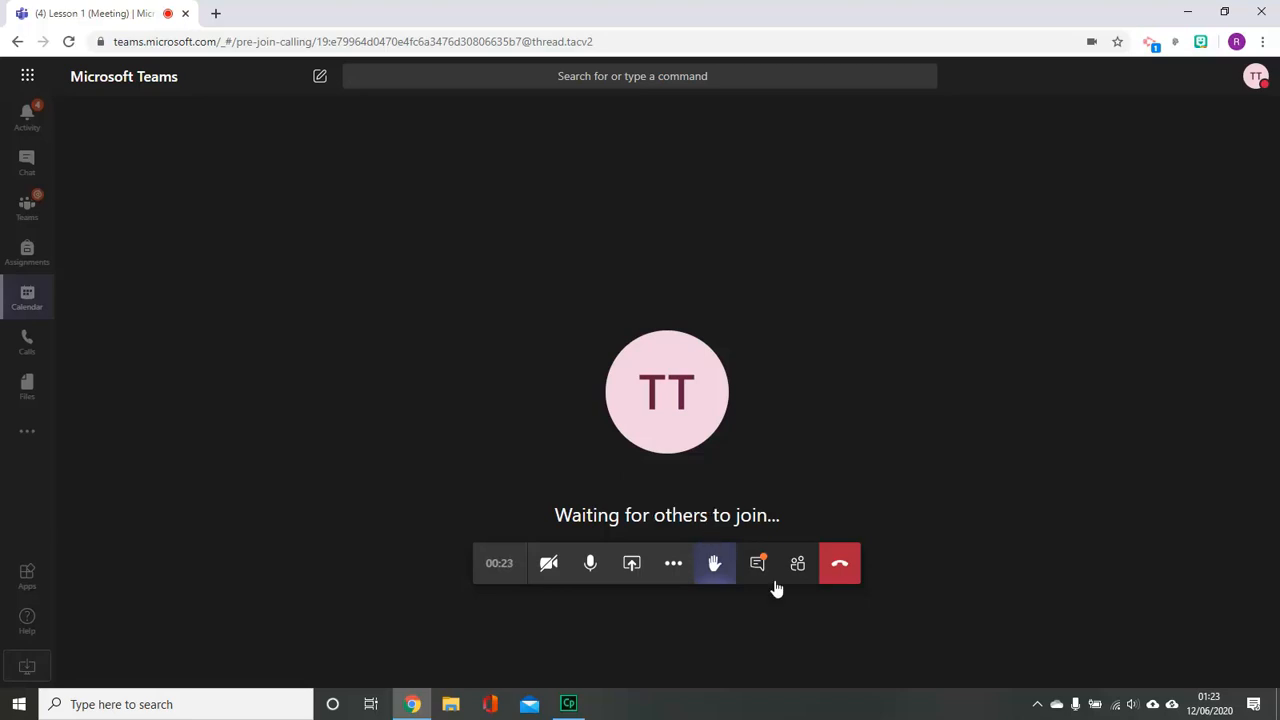
click(758, 563)
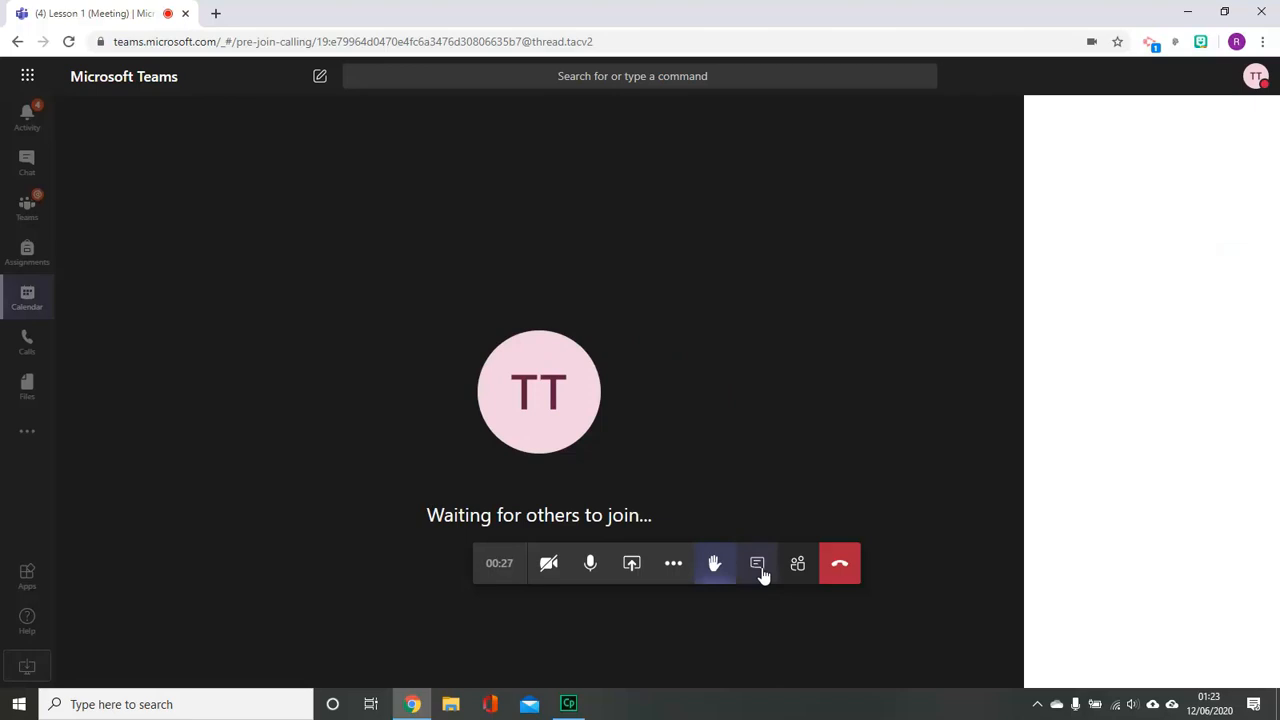
click(757, 563)
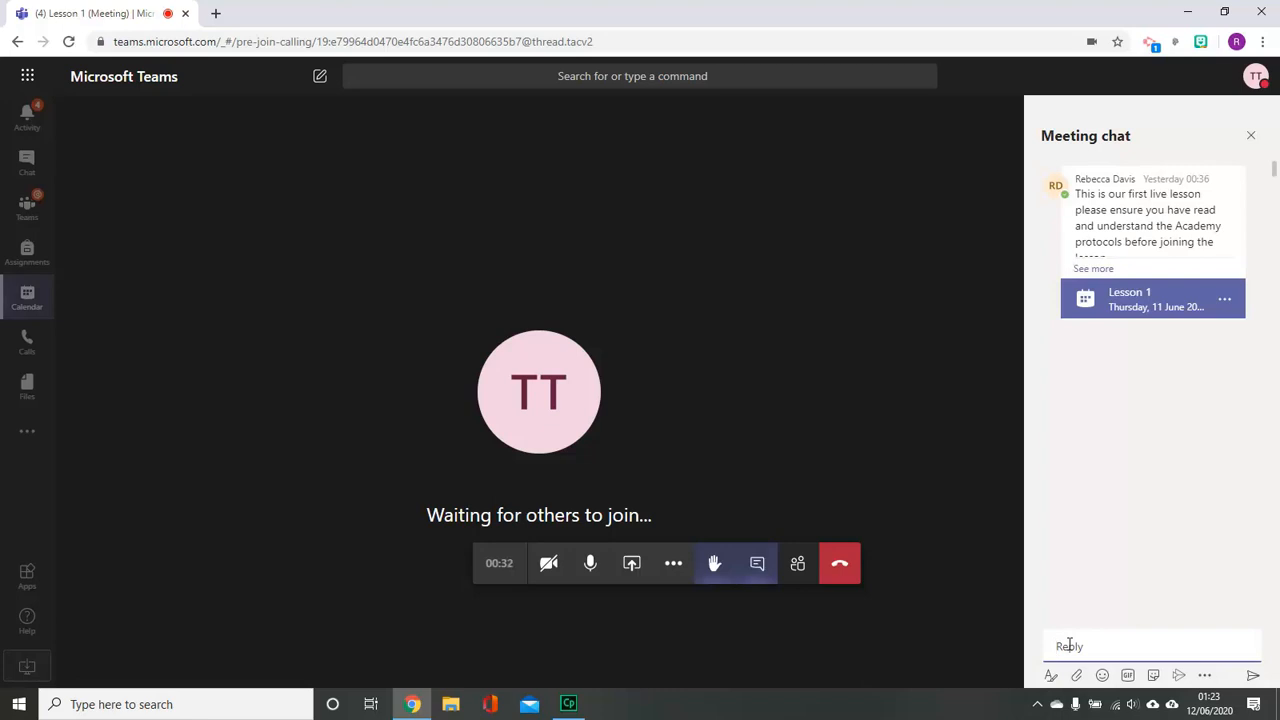
mouse_move(632, 588)
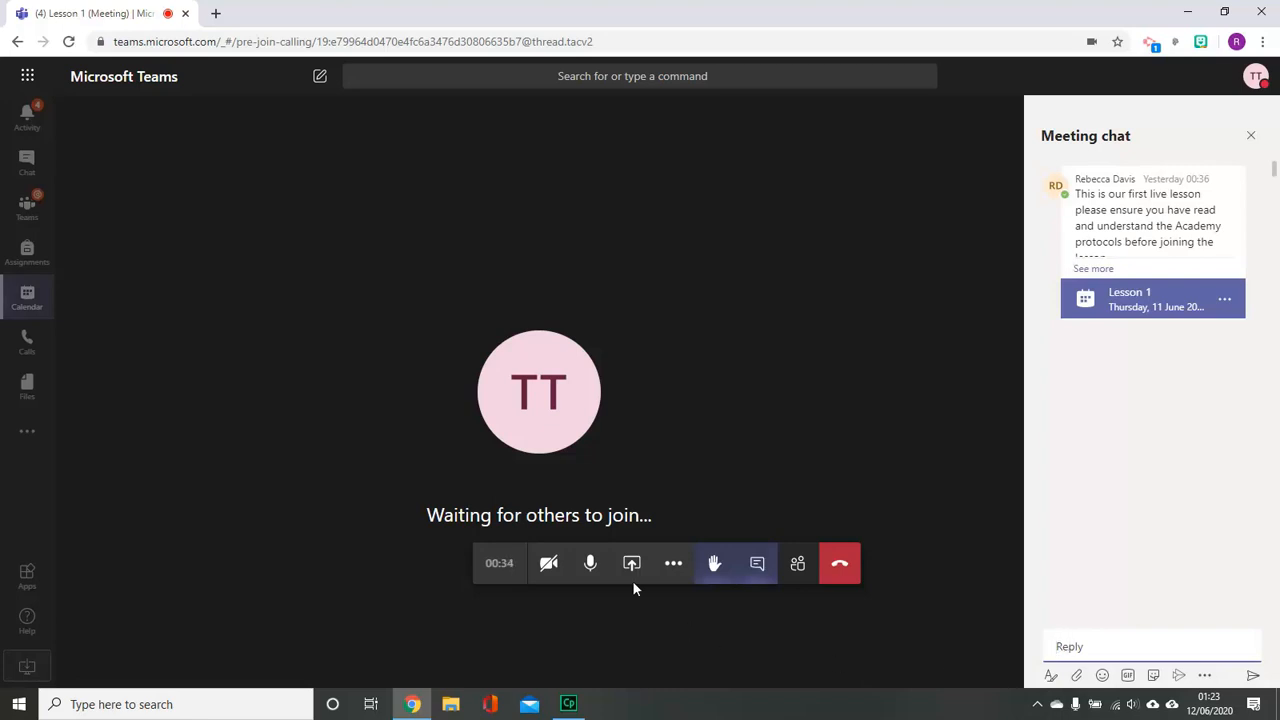
mouse_move(631, 563)
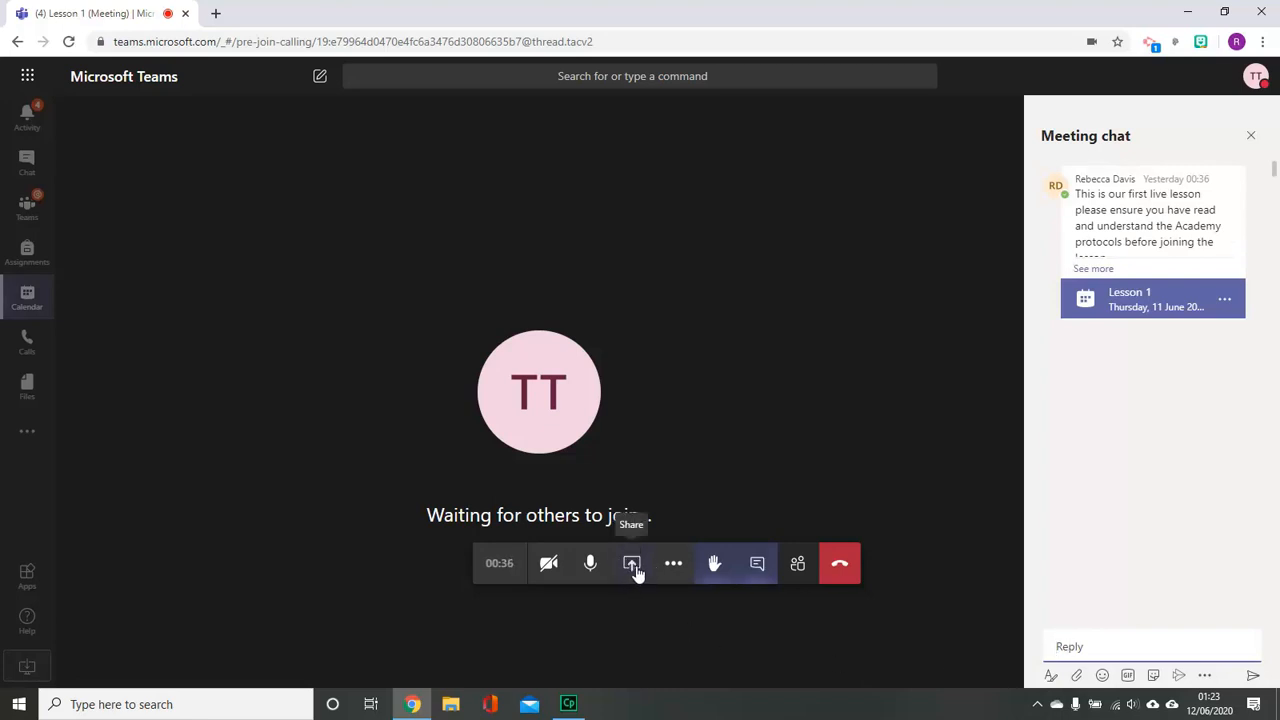